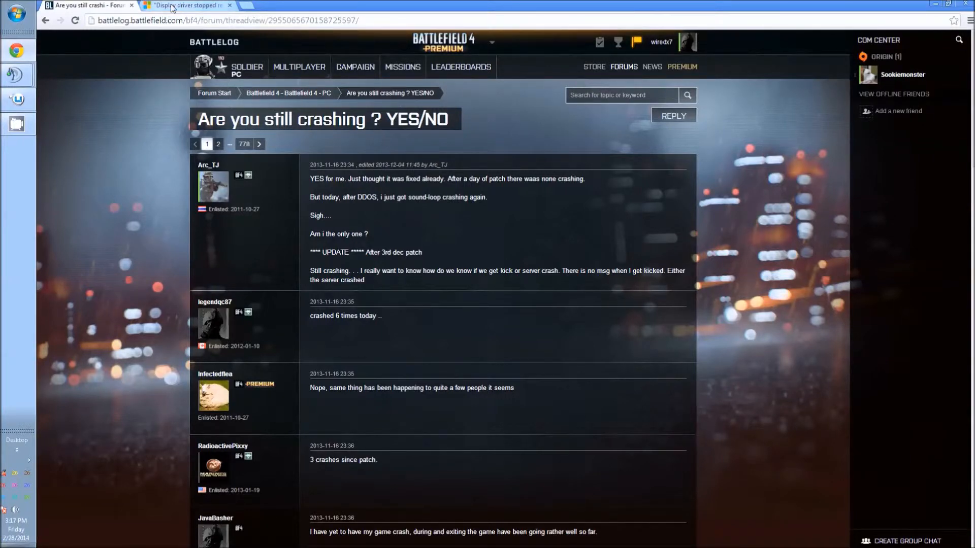
- Switch to the 'Display driver stopped responding' tab showing KB2665946's Fix it for me section
left_click(186, 5)
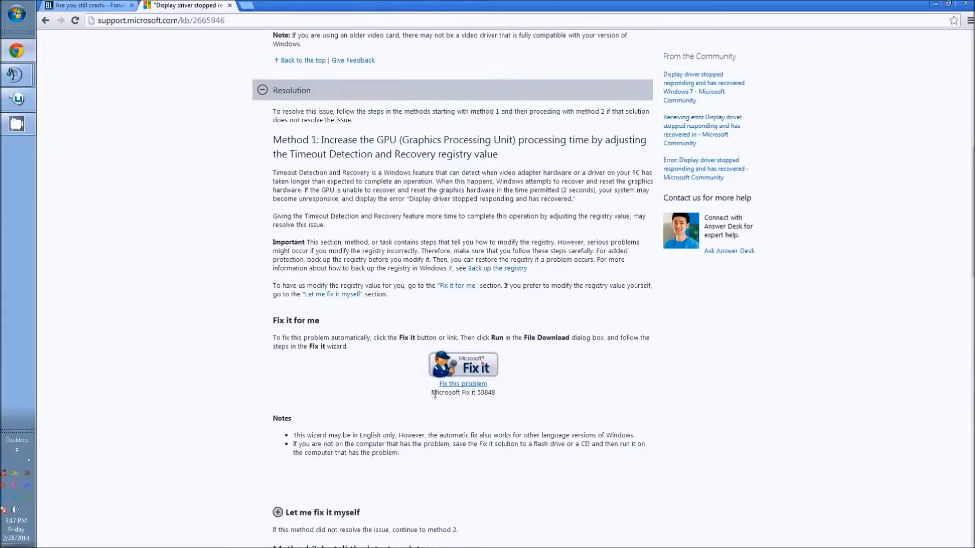
mouse_move(454, 403)
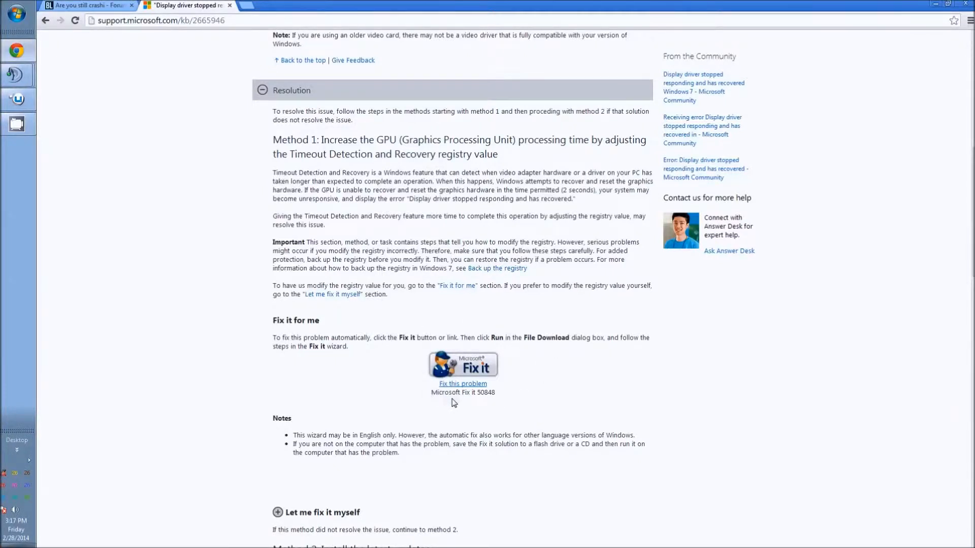